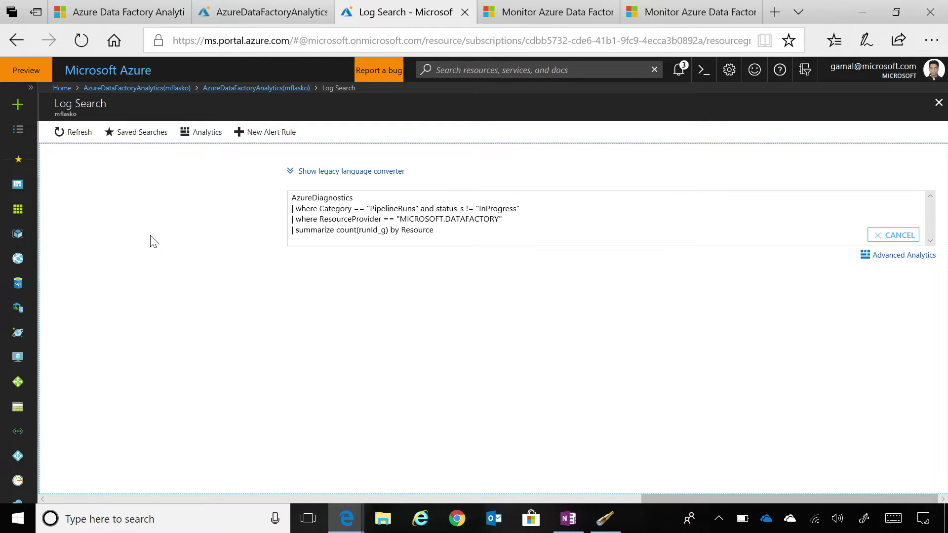
# - Run the AzureDiagnostics count(runId_g) by Resource query, showing UXDEMOFACTORY with 8 runs
pyautogui.click(893, 234)
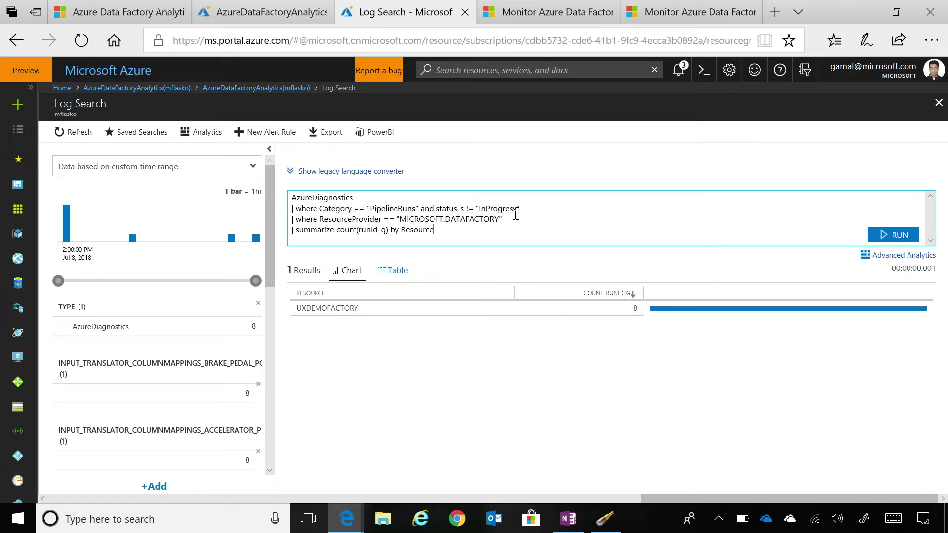
pyautogui.click(432, 230)
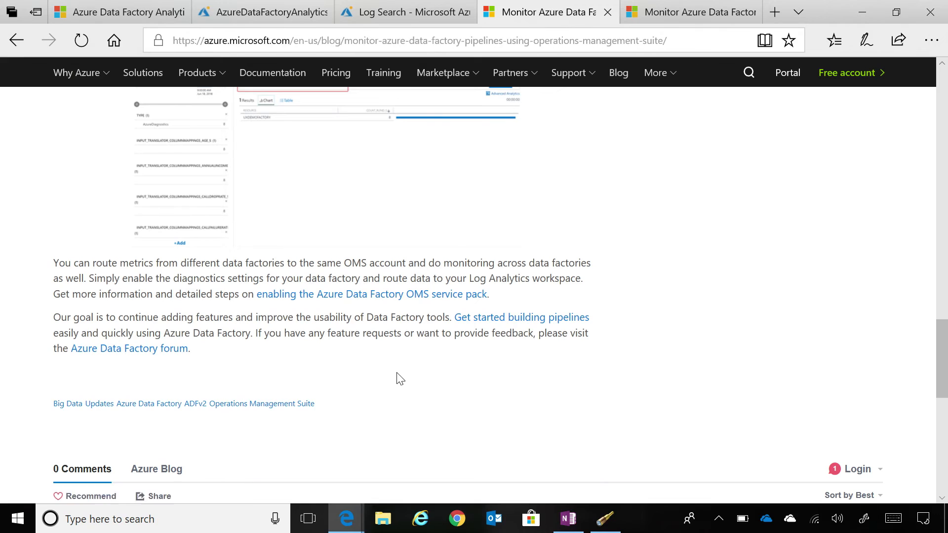
# - Scroll up to the title and introduction of the OMS Data Factory monitoring post
pyautogui.scroll(3)
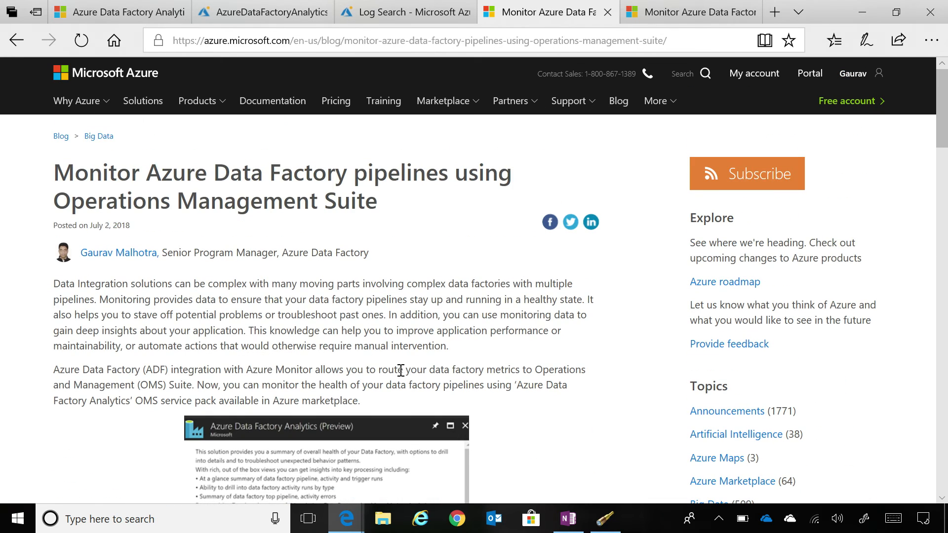
pyautogui.moveTo(400, 363)
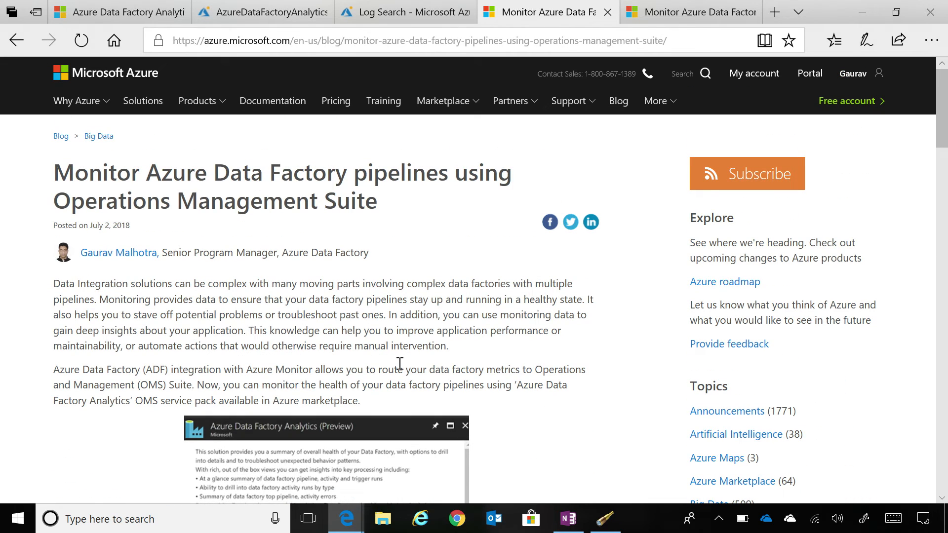